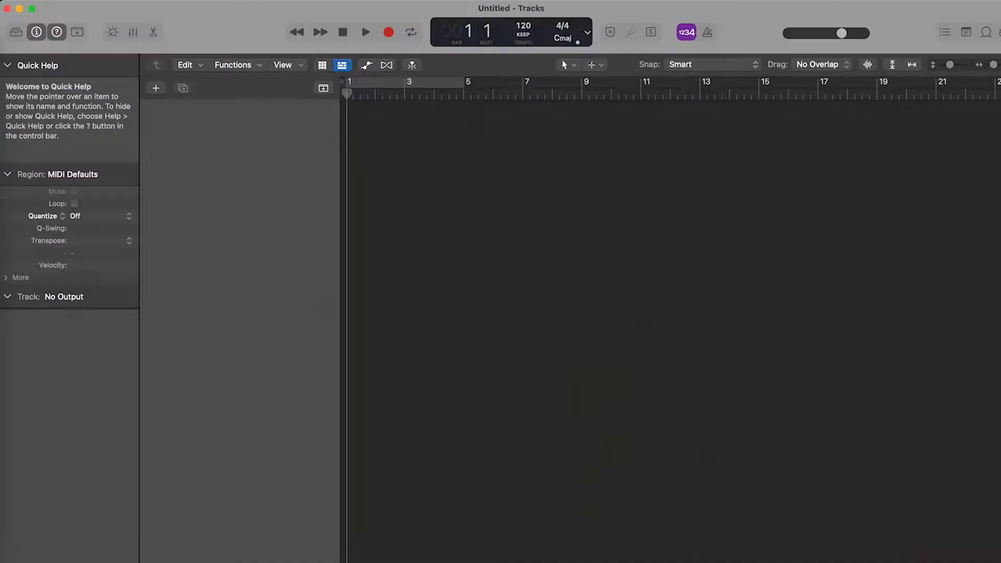
Step: Create a new software instrument track with Multi-timbral set to 16 parts
{"action": "left_click", "coordinate": [156, 88]}
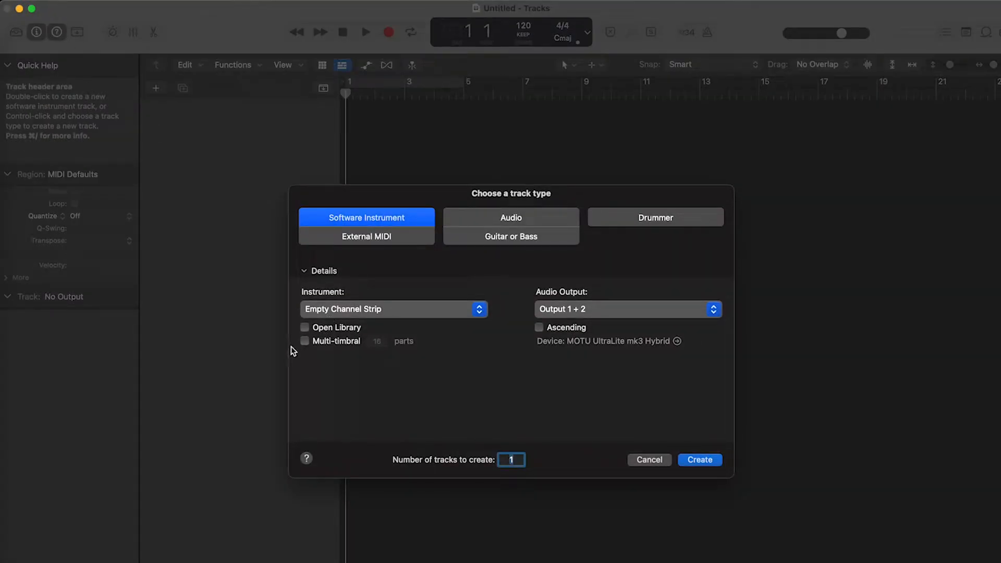
{"action": "left_click", "coordinate": [304, 340]}
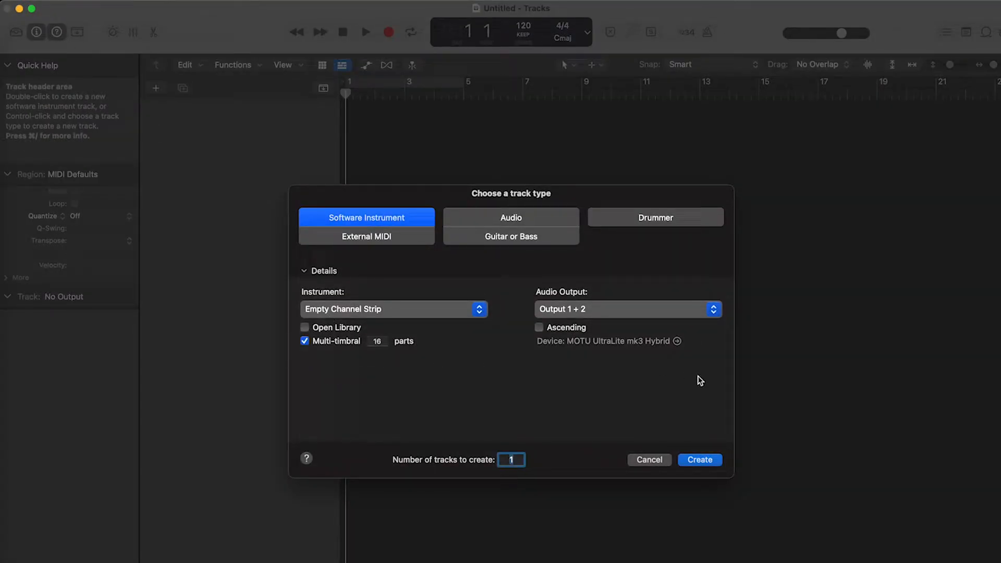
{"action": "left_click", "coordinate": [699, 459]}
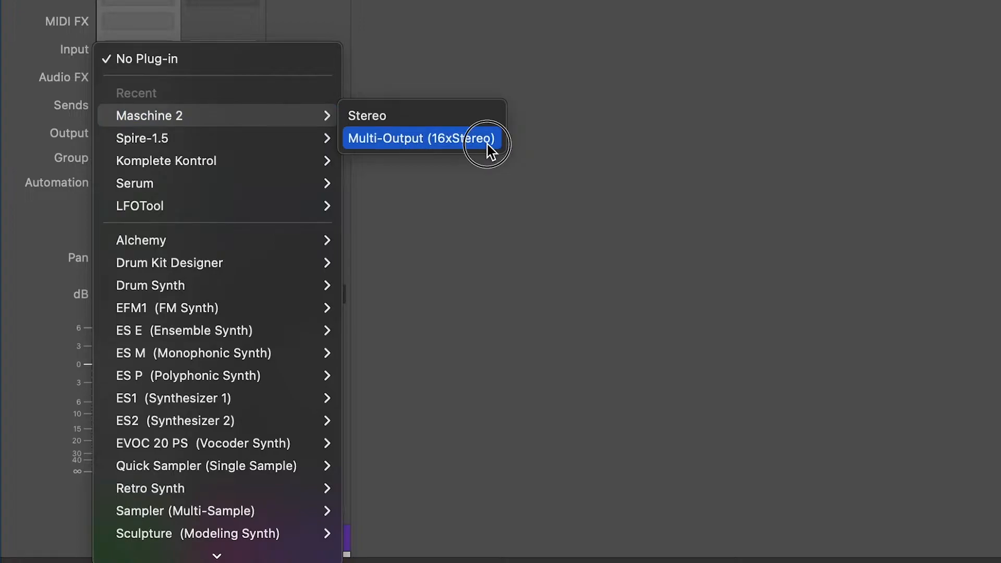
Step: Load Maschine 2 Multi-Output (16xStereo) into the track's Instrument slot
{"action": "left_click", "coordinate": [419, 138]}
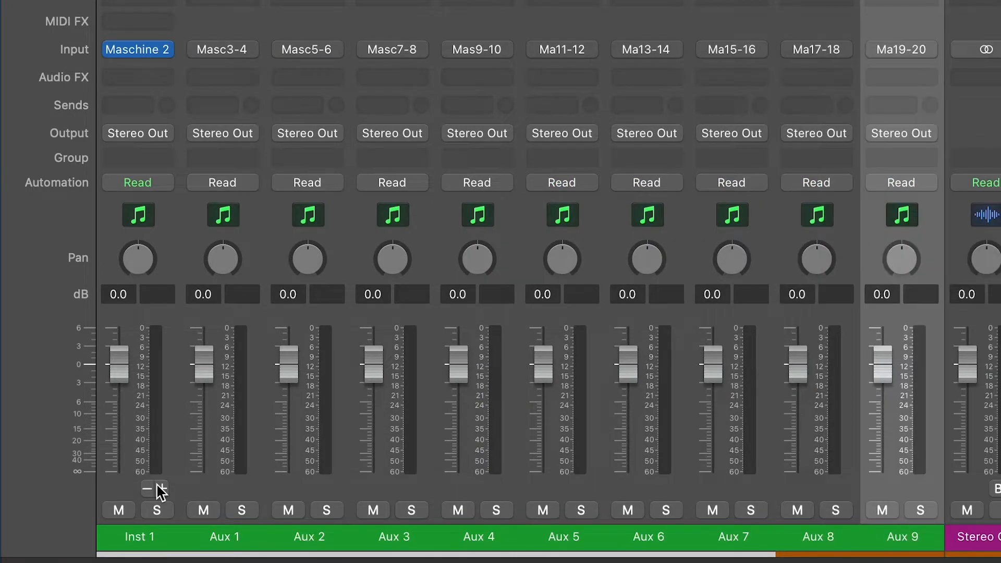
{"action": "mouse_move", "coordinate": [134, 61]}
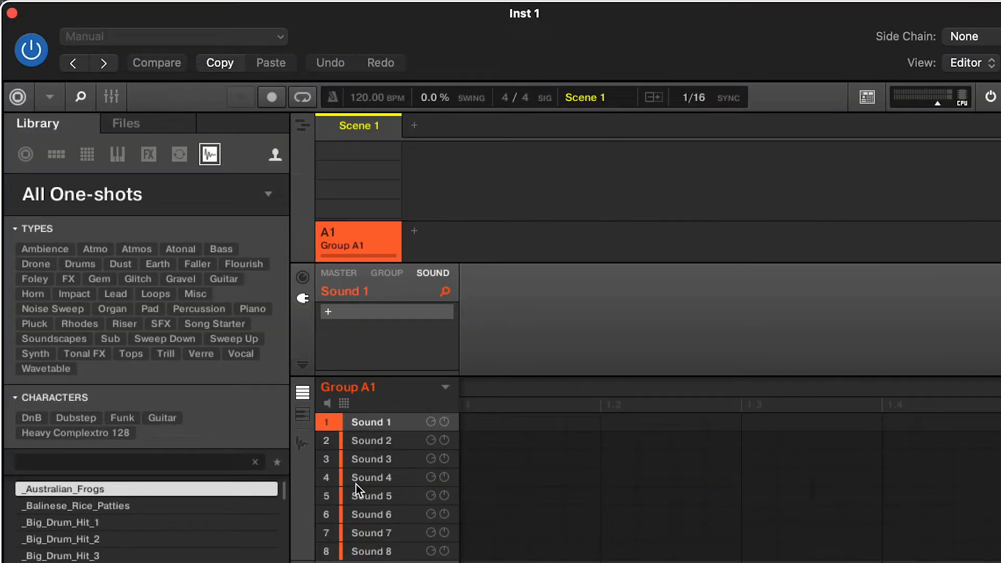
Step: Set Sound 1's MIDI input source to Host, then change Sound 3's MIDI channel
{"action": "left_click", "coordinate": [303, 275]}
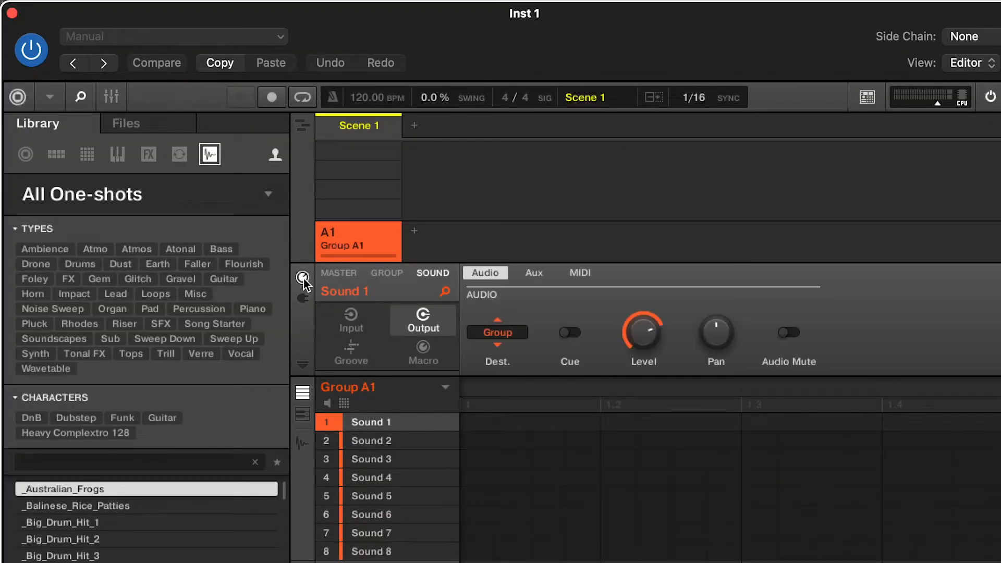
{"action": "left_click", "coordinate": [350, 319]}
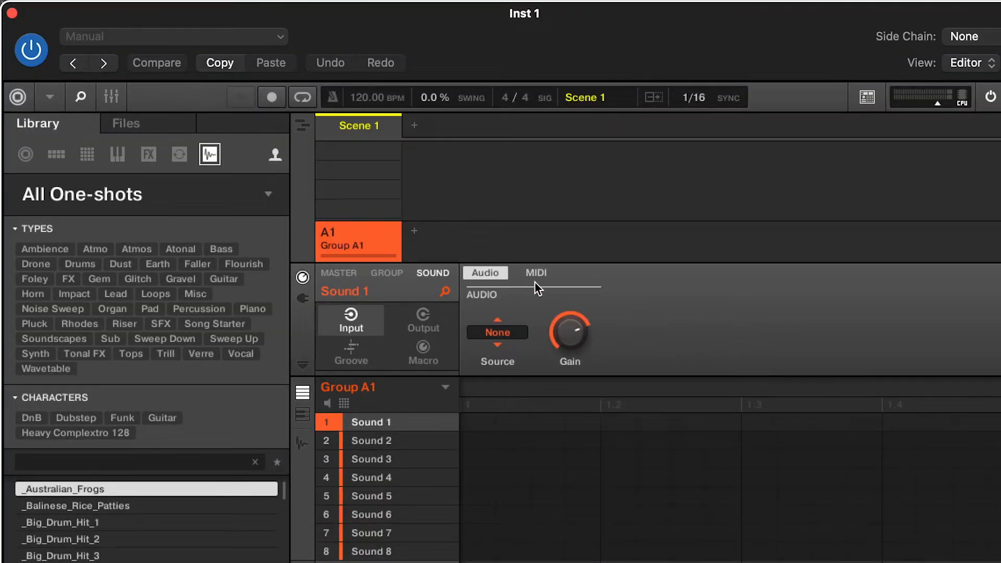
{"action": "left_click", "coordinate": [535, 273]}
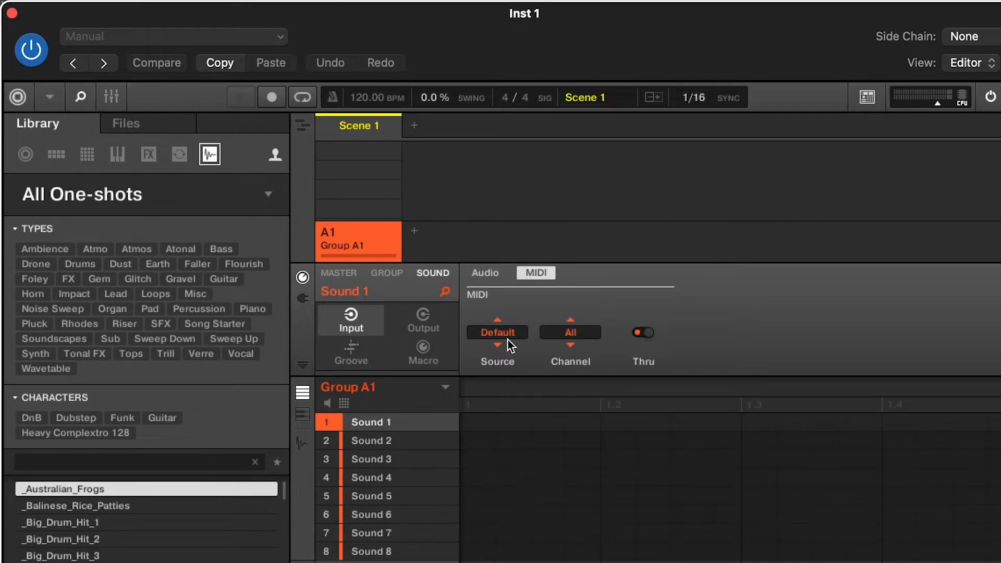
{"action": "left_click", "coordinate": [569, 332]}
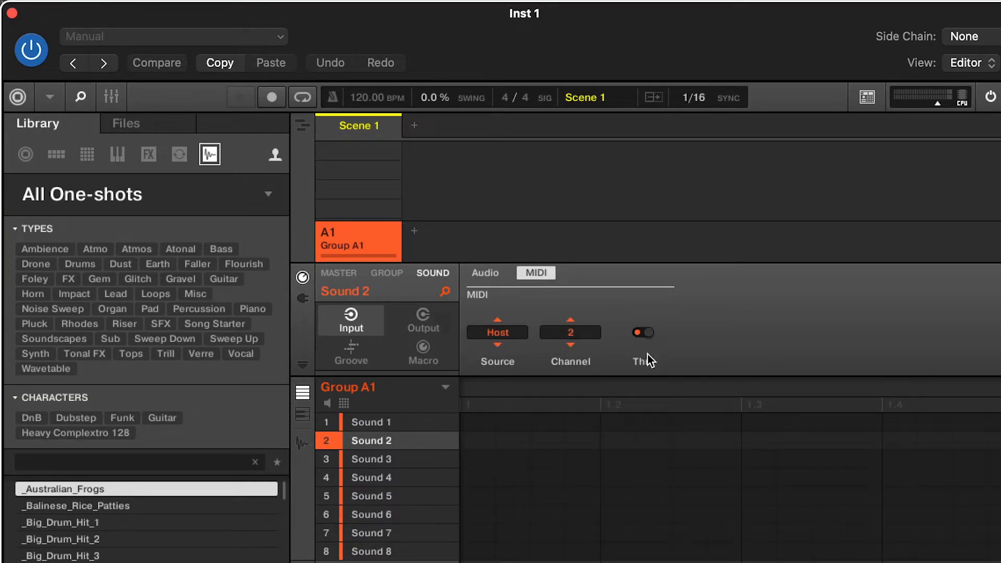
{"action": "left_click", "coordinate": [370, 458]}
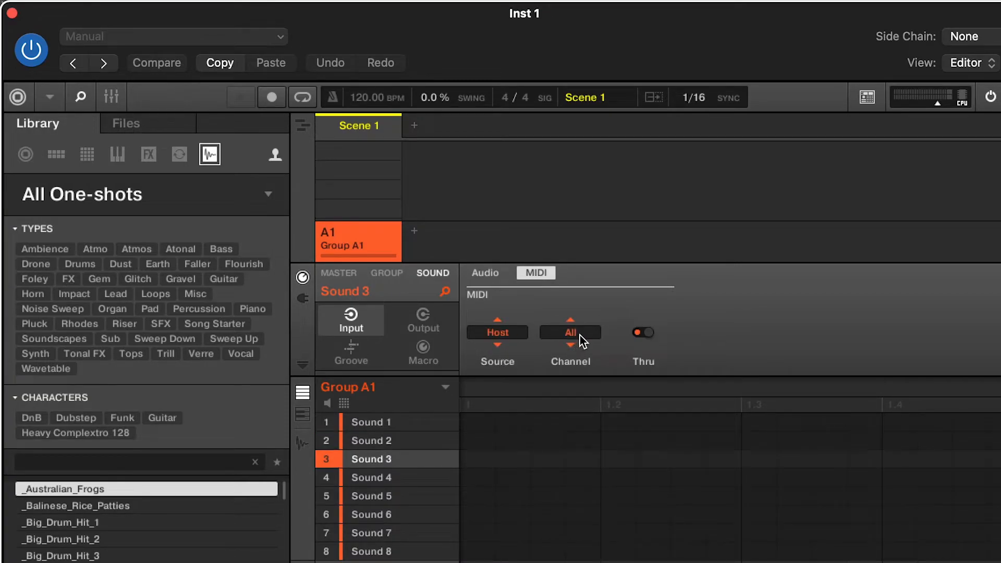
{"action": "left_click", "coordinate": [370, 477]}
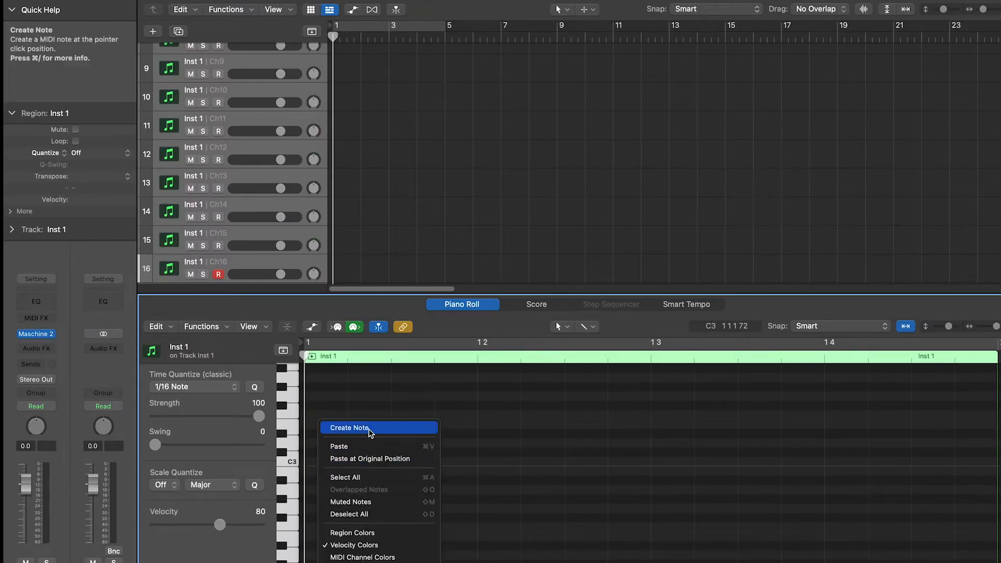
Step: Create C3 notes along the Inst 1 region in the Piano Roll
{"action": "left_click", "coordinate": [349, 427]}
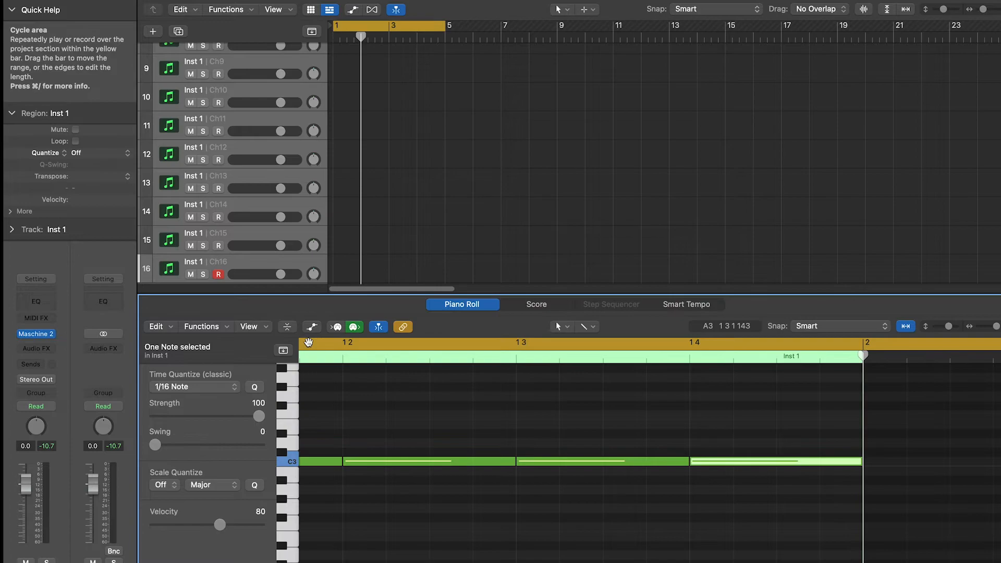
{"action": "left_click", "coordinate": [36, 334]}
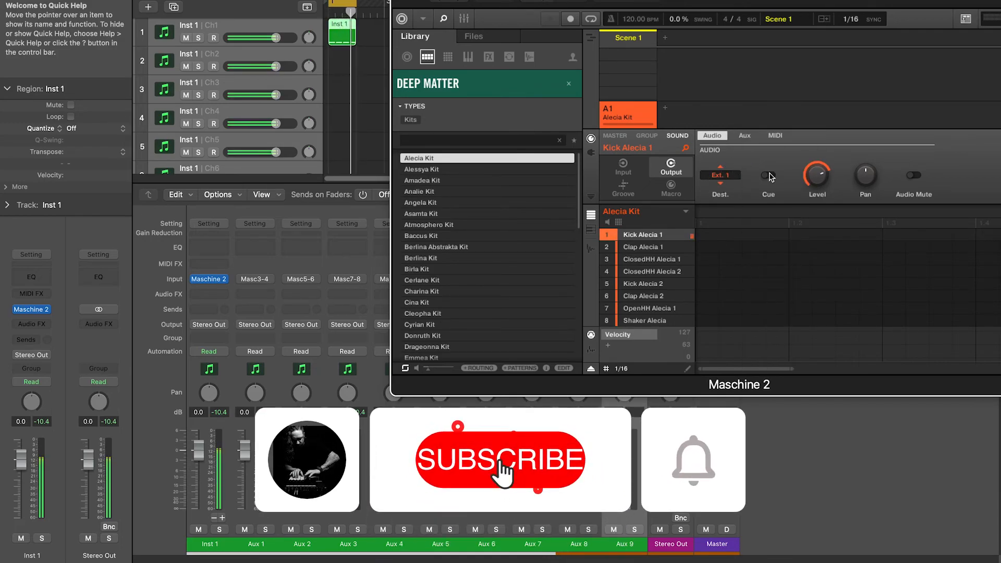
Step: Set Kick Alecia 1's audio output destination to Ext. 1 in Maschine 2
{"action": "left_click", "coordinate": [500, 460]}
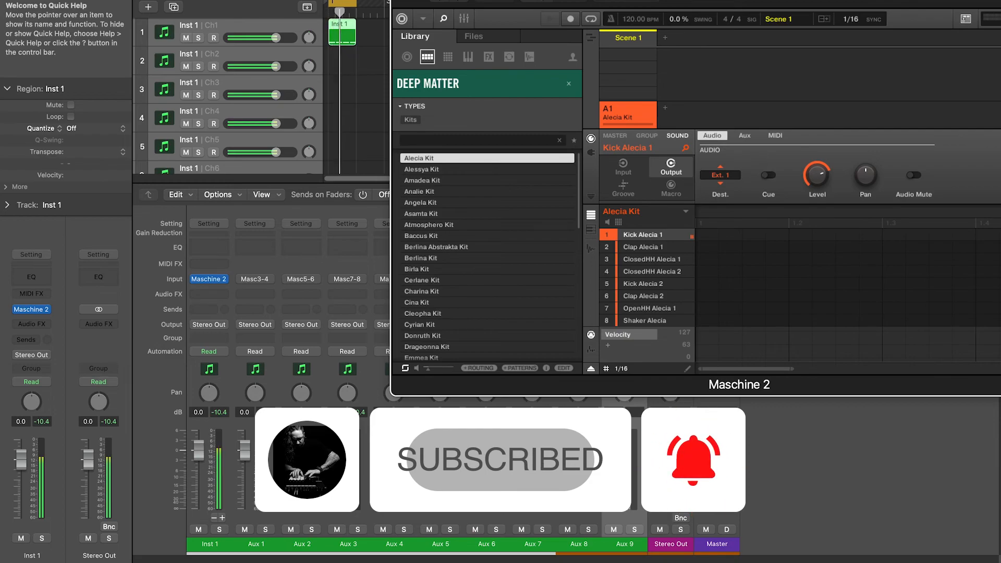